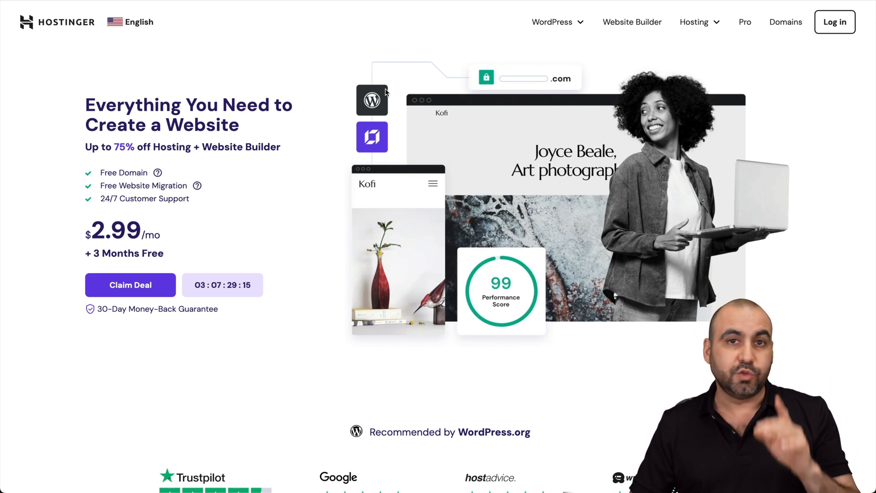
mouse_move(521, 31)
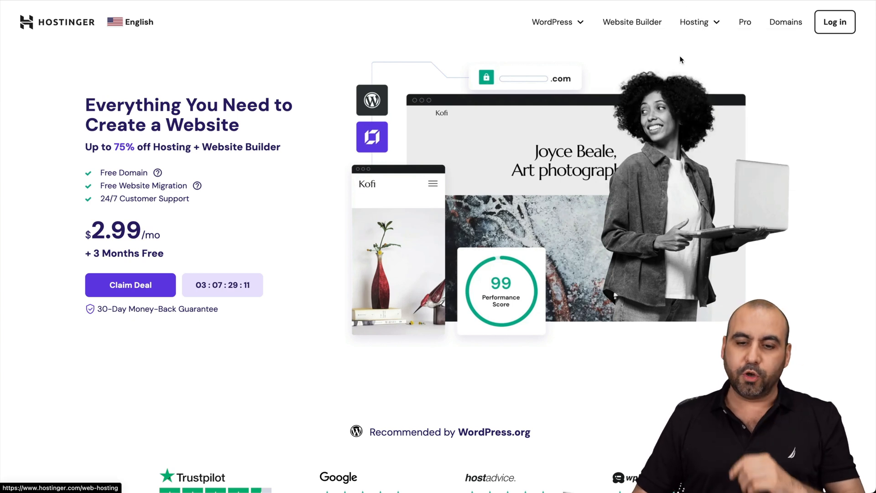
Step: Compare the pricing cards and add the Business plan at $3.99/mo to the cart
scroll("down", 3)
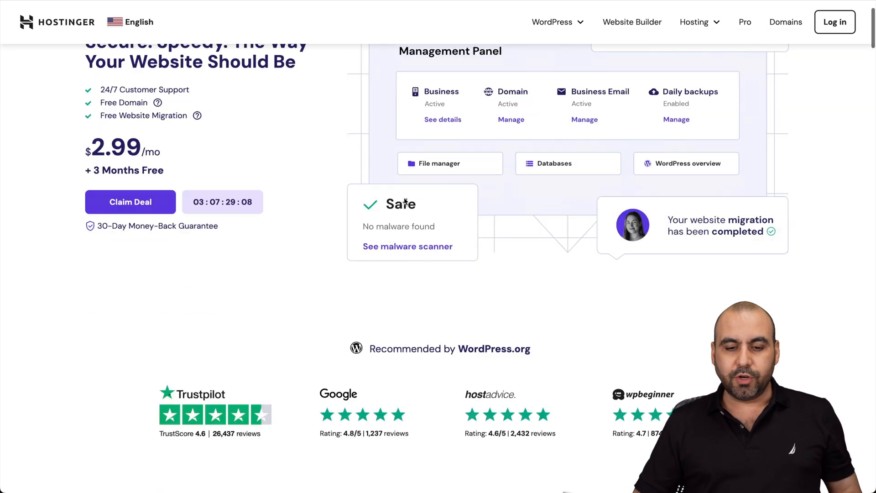
scroll("down", 3)
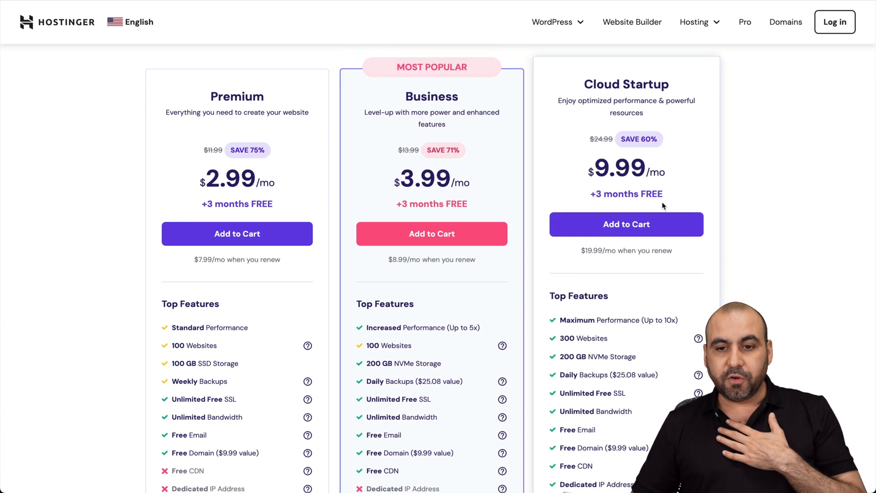
scroll("down", 3)
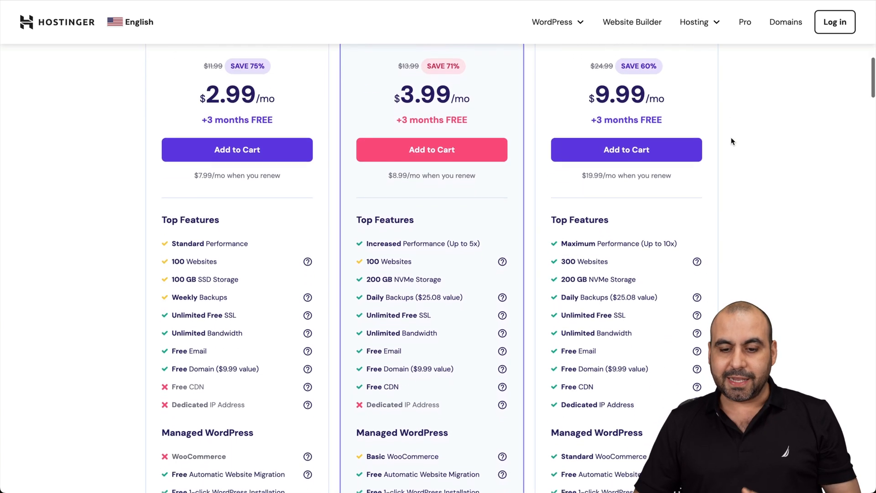
scroll("up", 3)
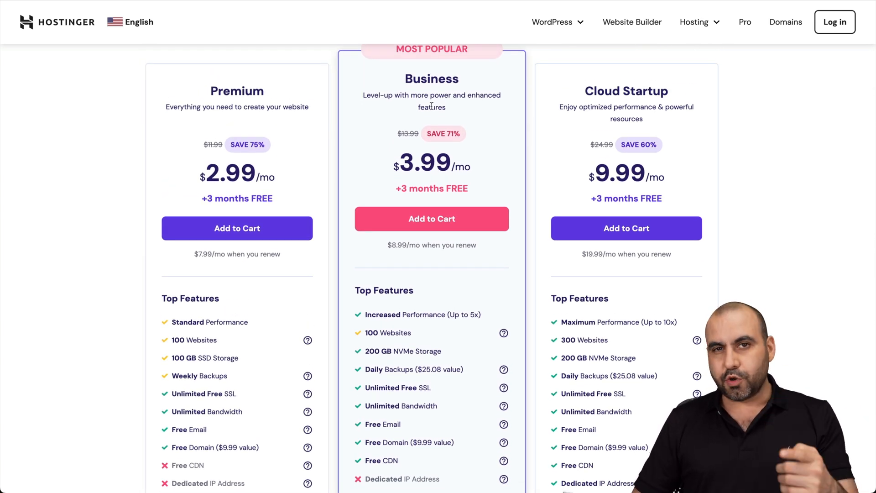
scroll("down", 3)
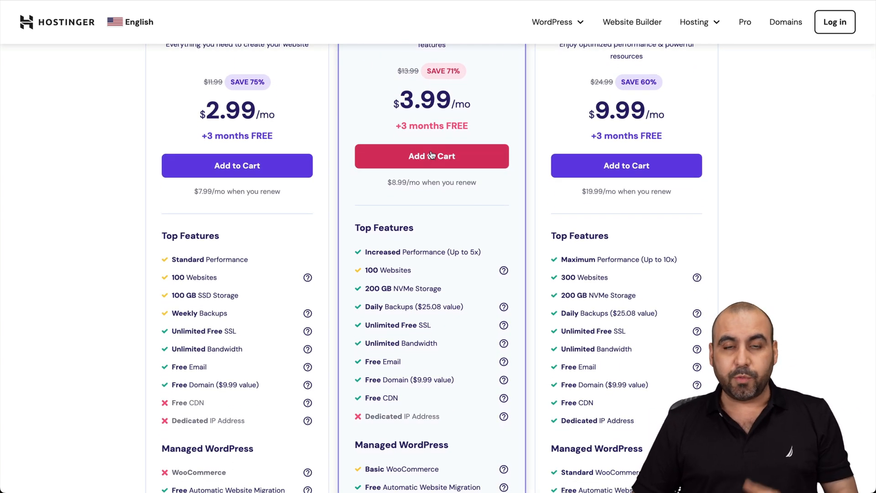
left_click(432, 156)
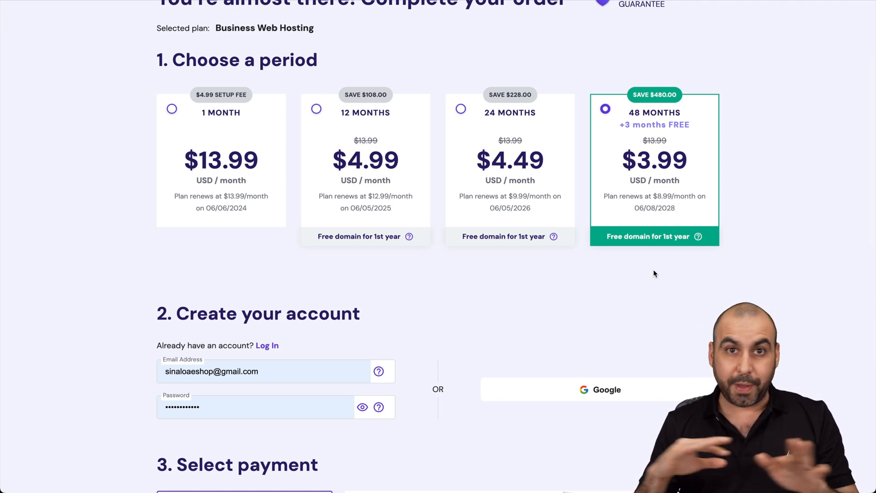
Step: Apply the SAASMASTER coupon in the checkout's payment section for the 48-month order
scroll("down", 3)
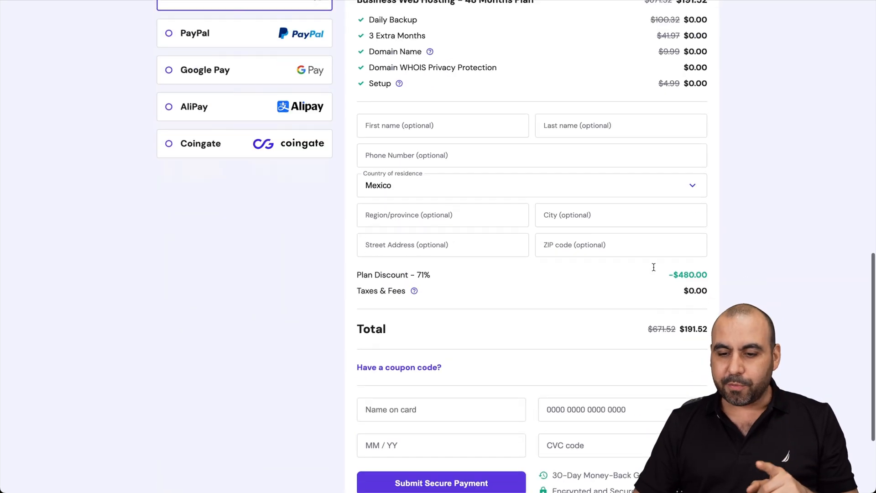
scroll("down", 3)
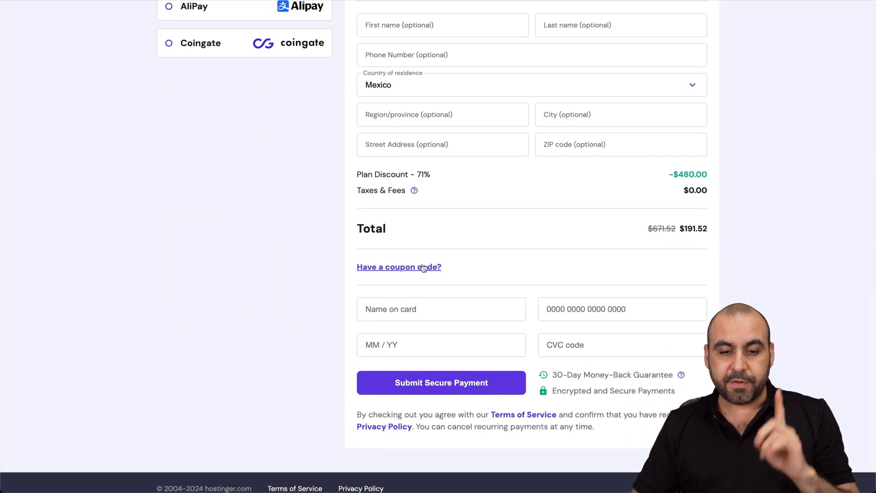
type("SAASMASTER")
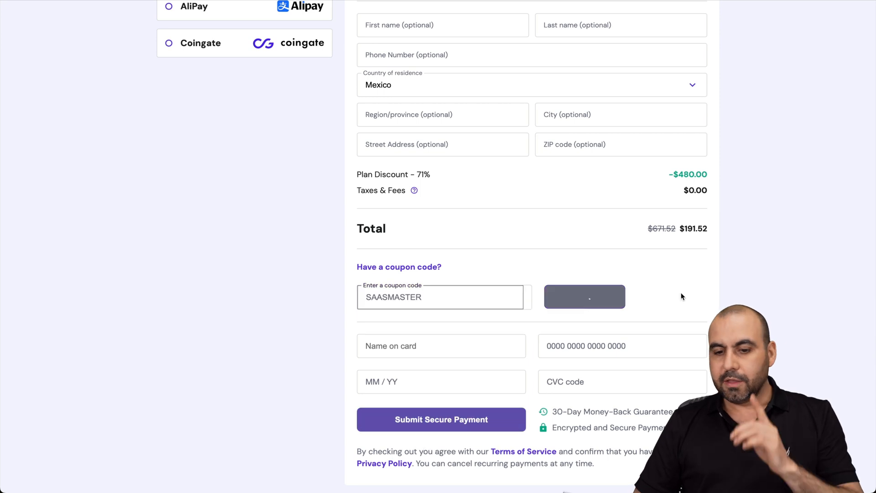
left_click(585, 297)
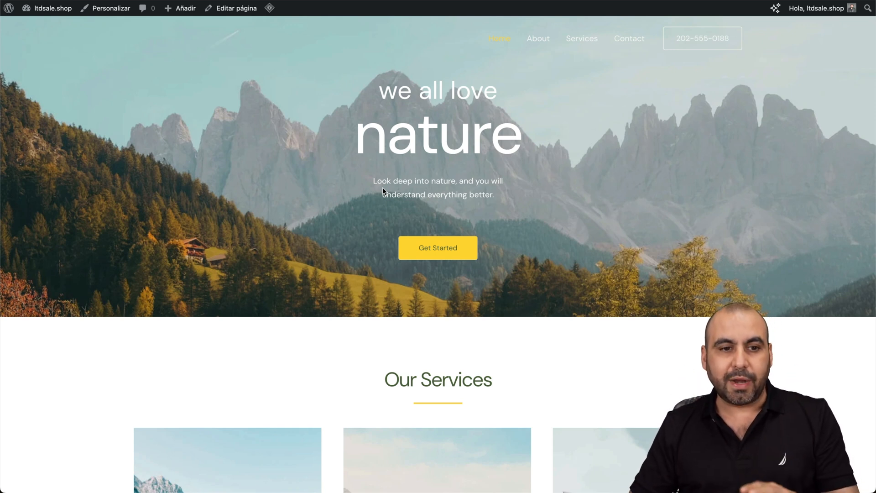
Step: Go from the ltdsale.shop admin bar to its WordPress admin dashboard via Escritorio
left_click(53, 8)
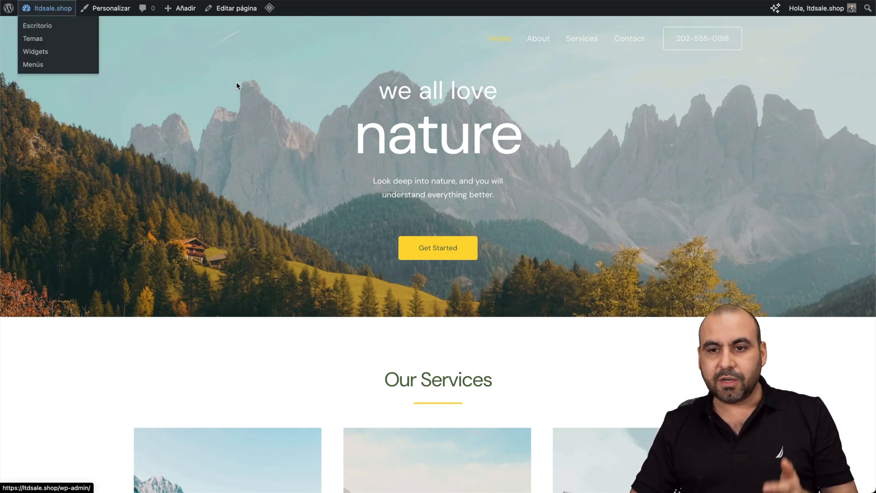
left_click(37, 26)
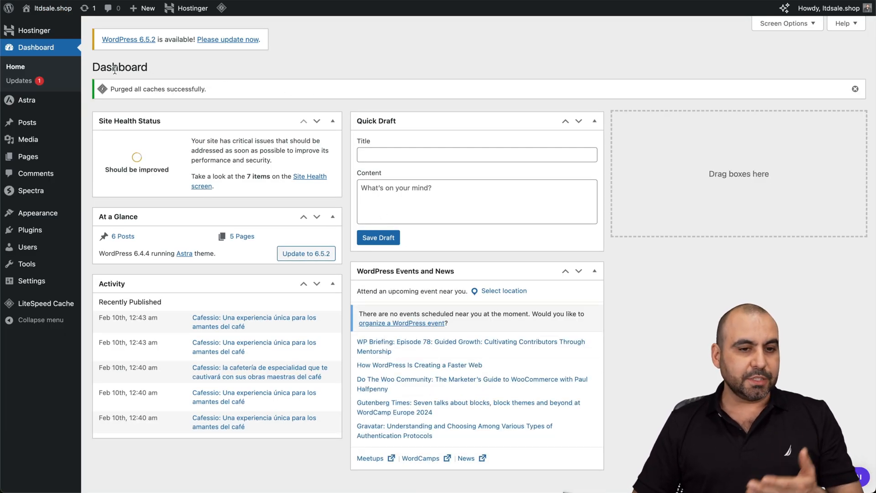
mouse_move(341, 61)
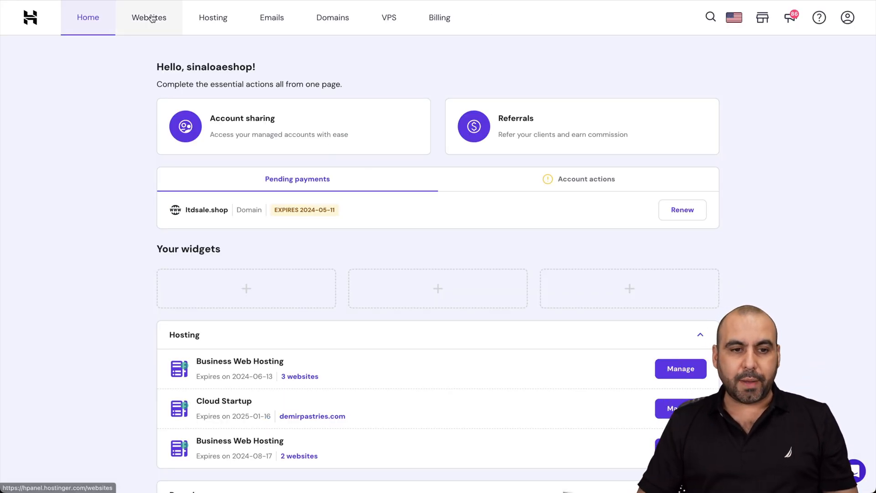
Step: Reach the WordPress Staging page for ltdsale.shop from the Websites list
left_click(149, 18)
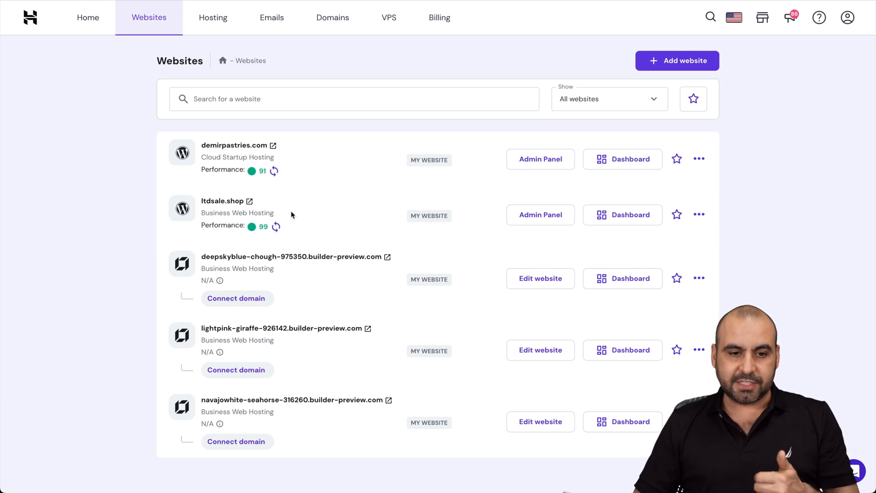
left_click(622, 214)
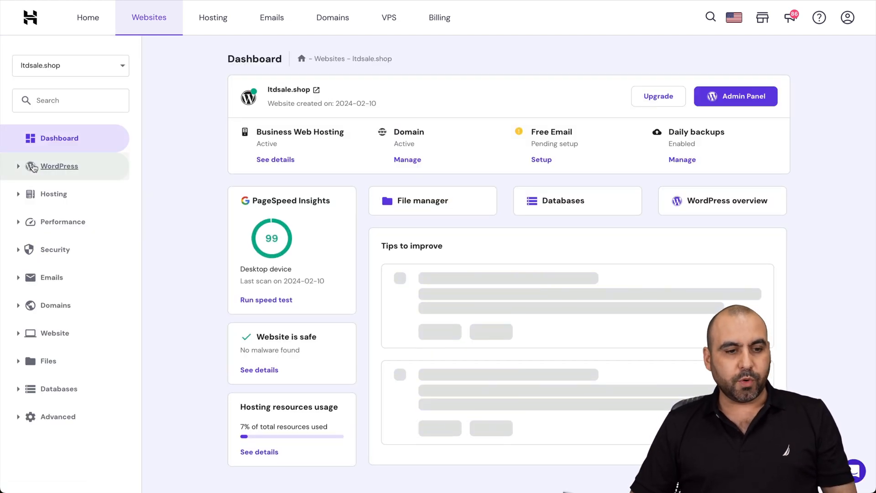
left_click(58, 166)
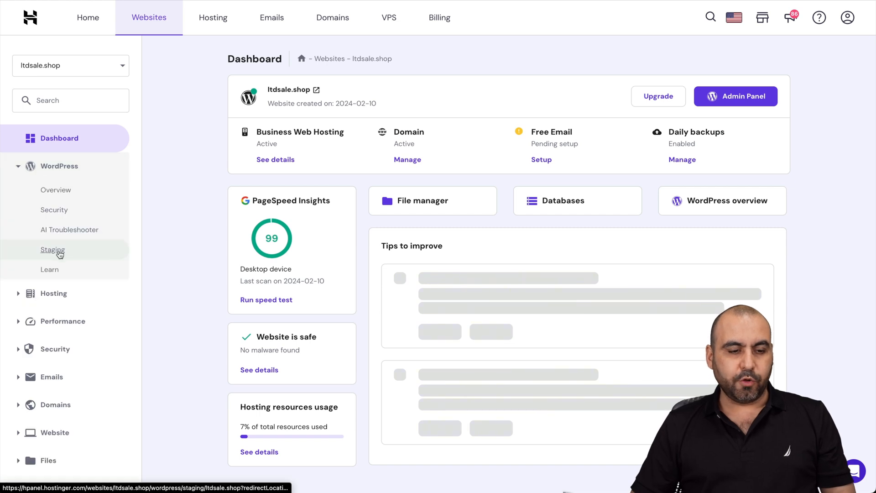
left_click(53, 249)
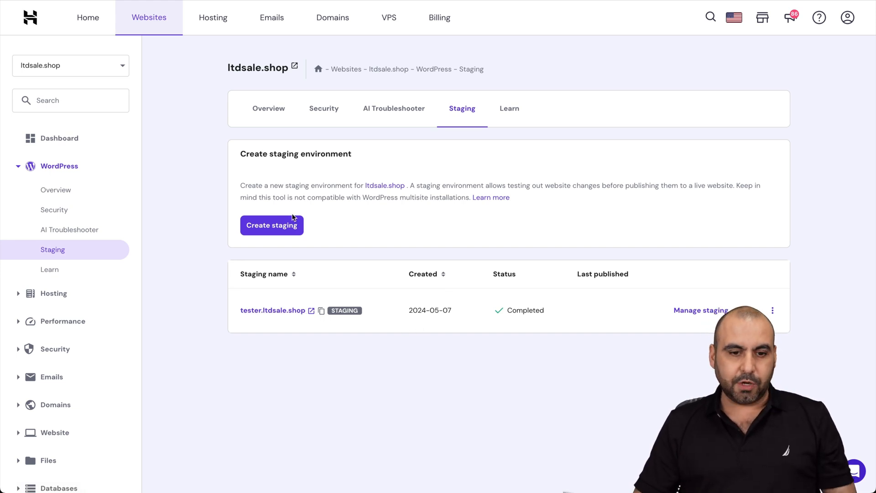
Step: Create the new.ltdsale.shop staging environment and confirm its subdomain
left_click(272, 225)
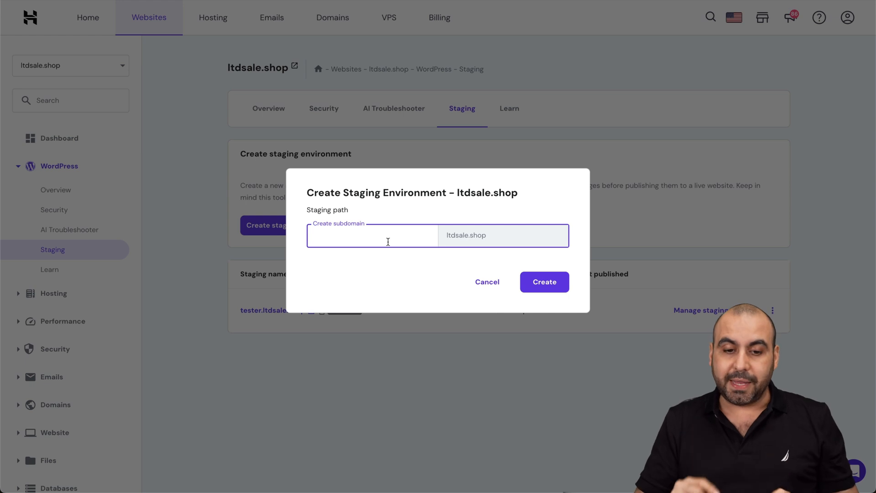
left_click(543, 282)
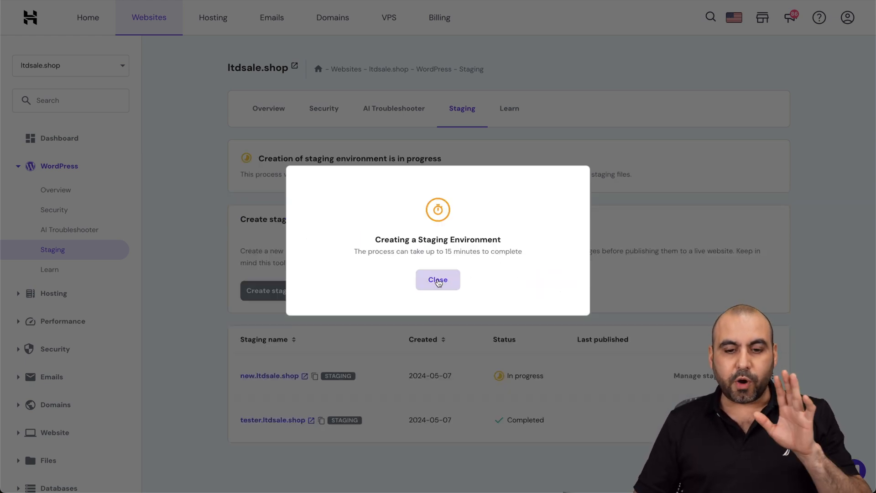
left_click(437, 280)
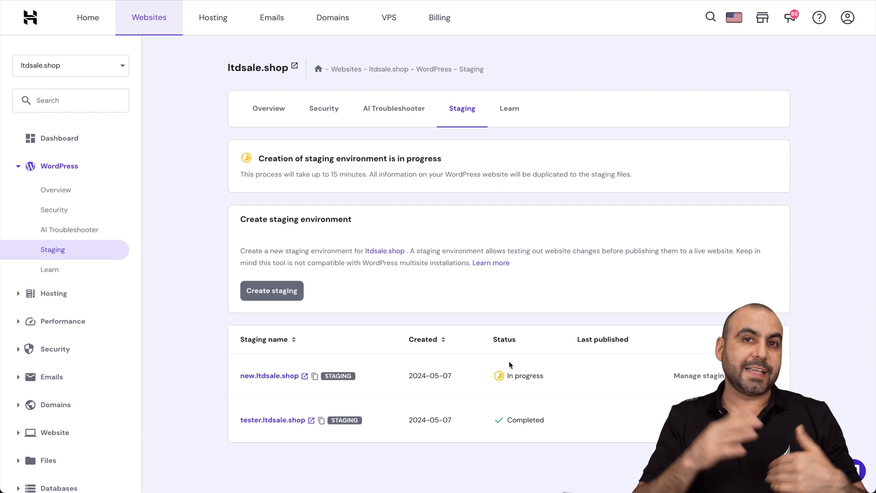
scroll("down", 3)
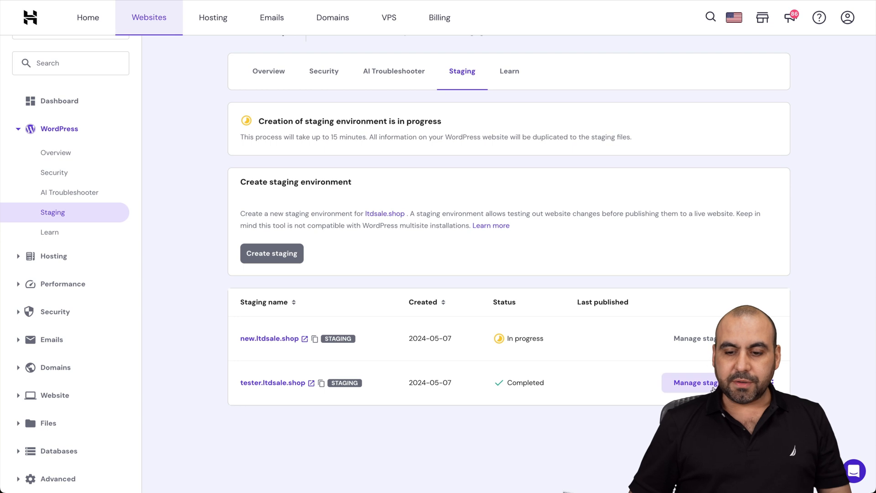
Step: Manage the tester.ltdsale.shop staging and launch its Staging Admin Panel
left_click(696, 382)
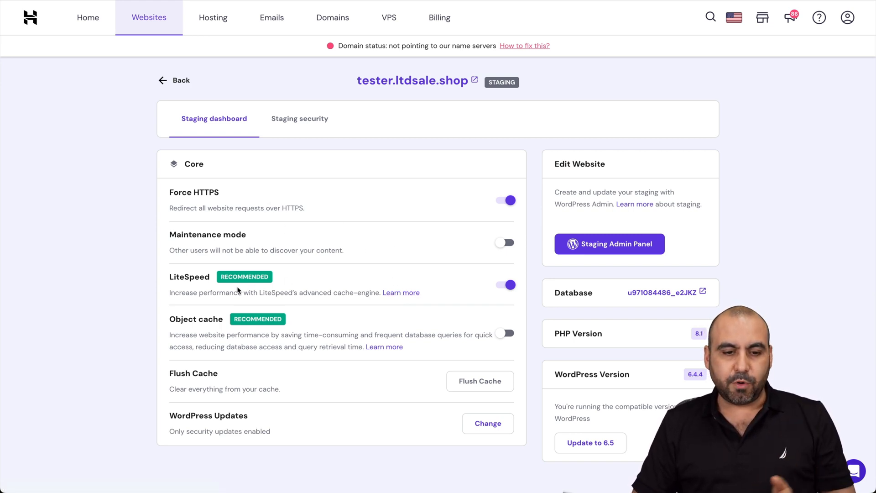
mouse_move(405, 321)
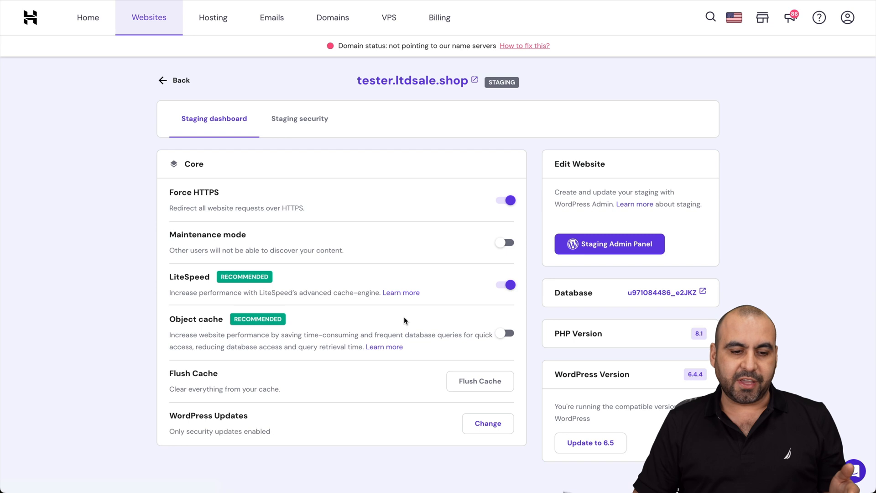
mouse_move(680, 349)
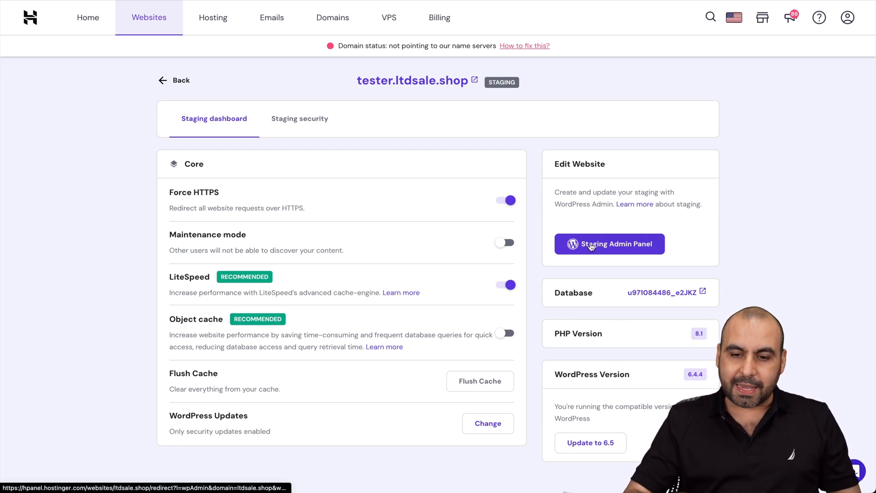
left_click(609, 243)
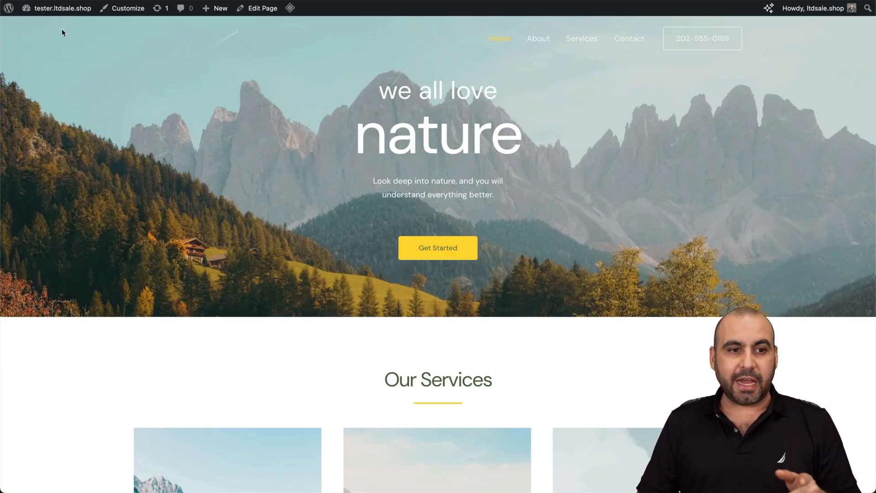
Step: Reach the tester.ltdsale.shop staging admin dashboard from the admin bar shortcuts
left_click(63, 9)
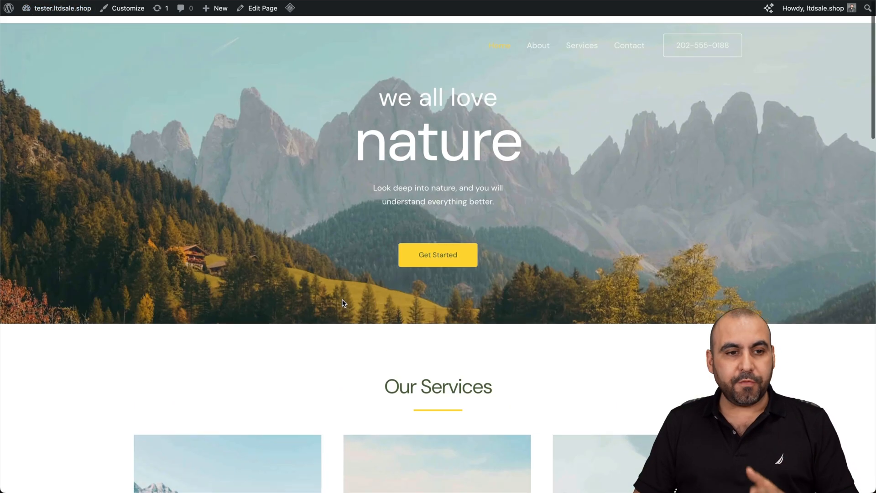
left_click(63, 8)
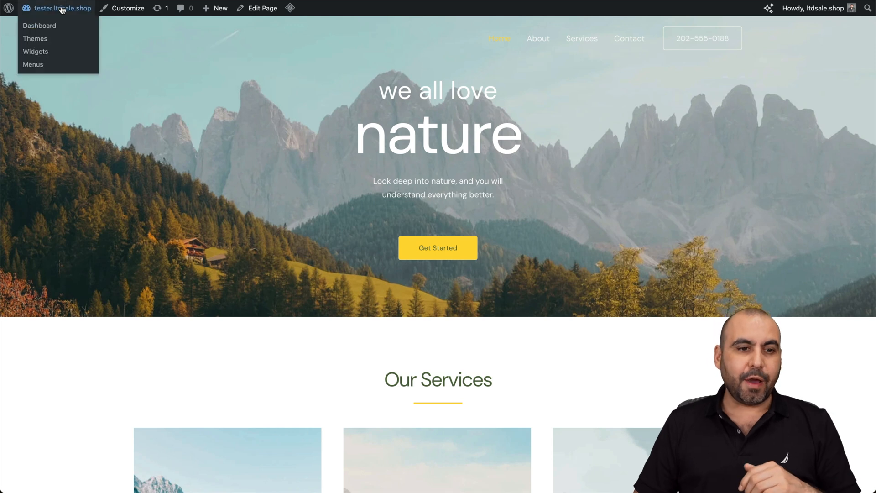
left_click(39, 26)
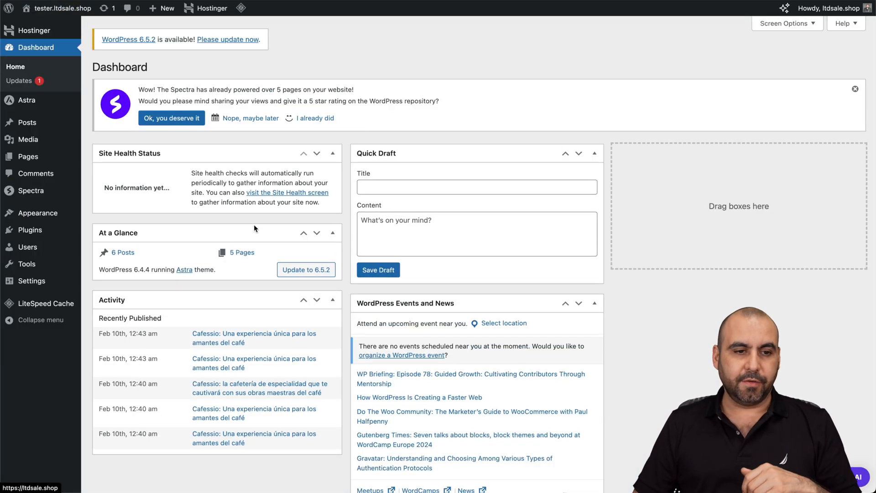
mouse_move(254, 229)
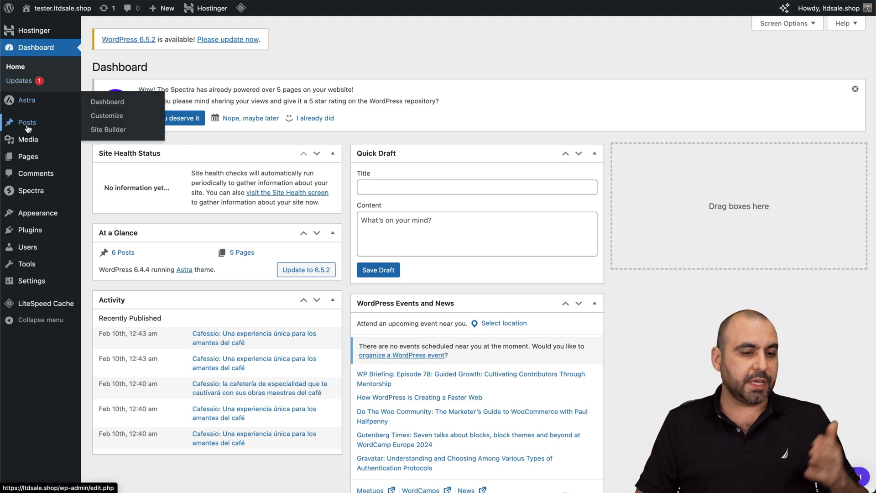
mouse_move(47, 303)
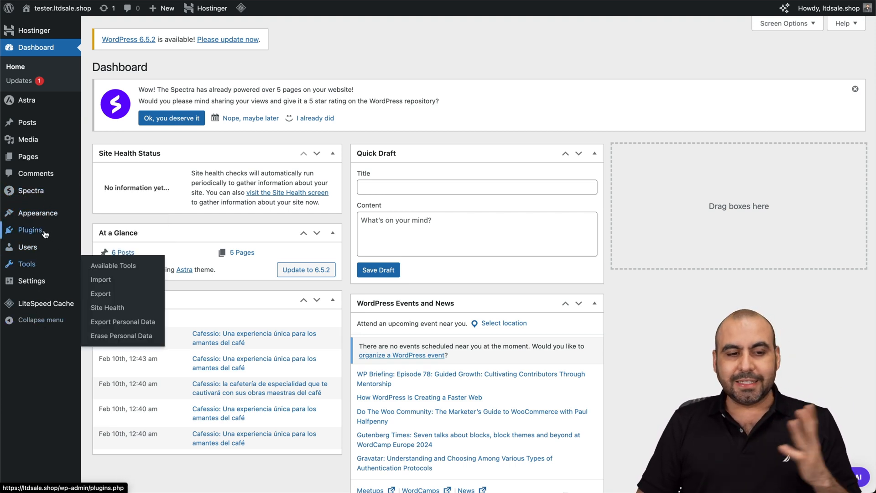
Step: Reach the Astra theme file editor via Appearance > Themes, accepting the editing warning
left_click(38, 213)
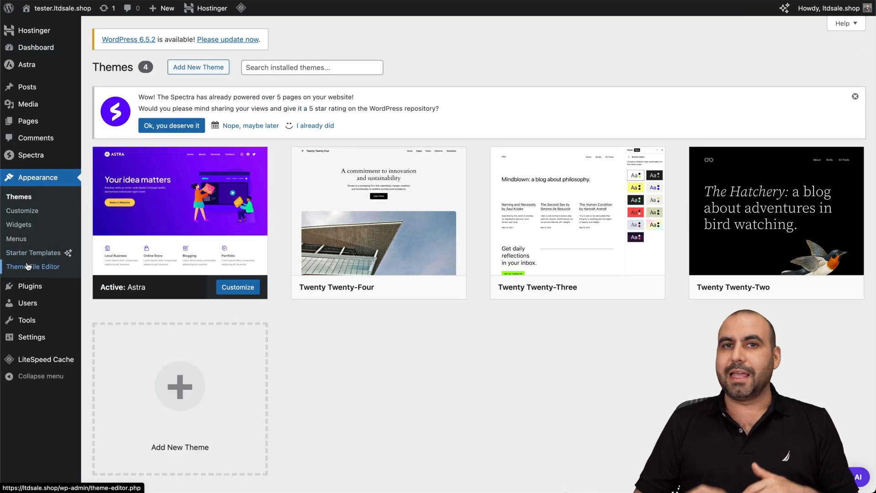
left_click(34, 267)
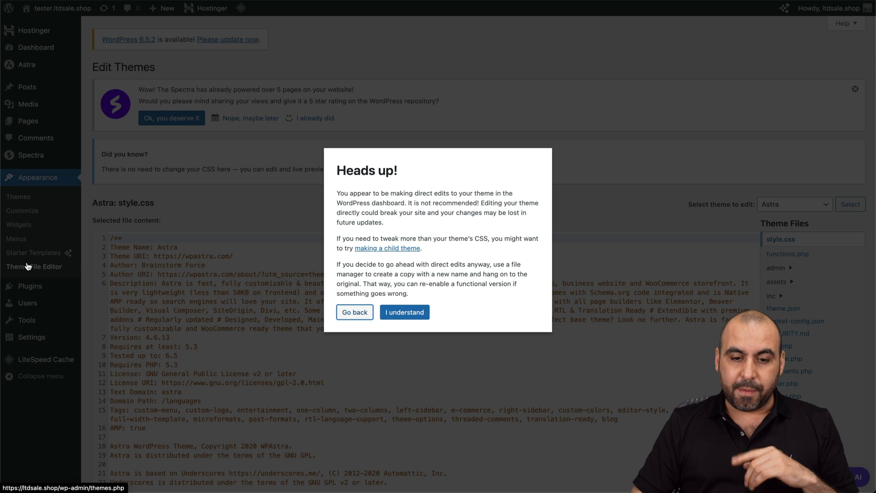
left_click(404, 312)
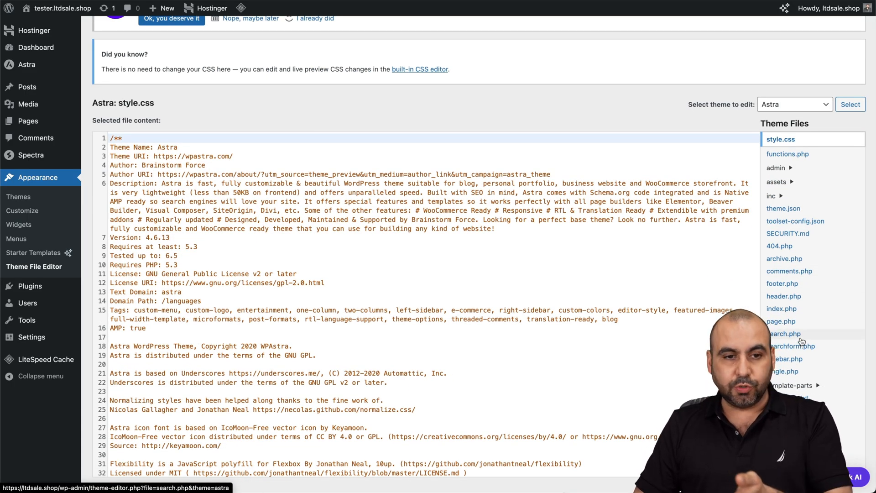
scroll("up", 3)
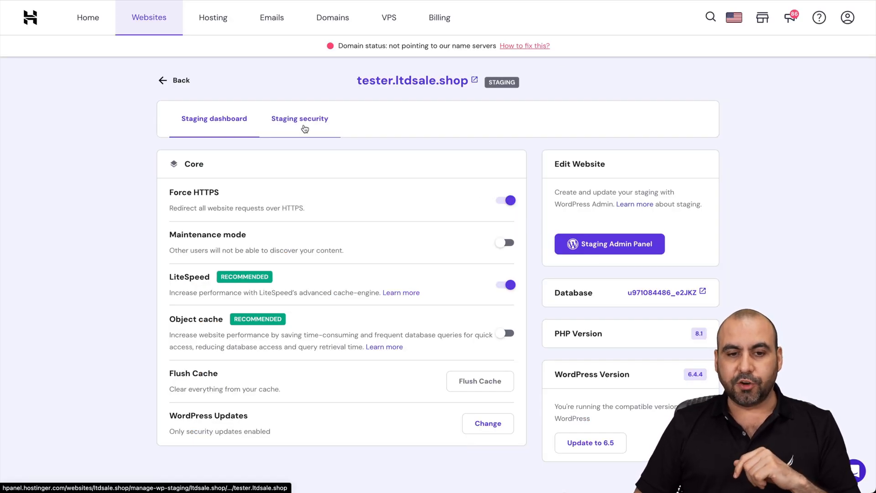
Step: Review Staging security: automatic updates, update log, installed themes and plugins
left_click(300, 118)
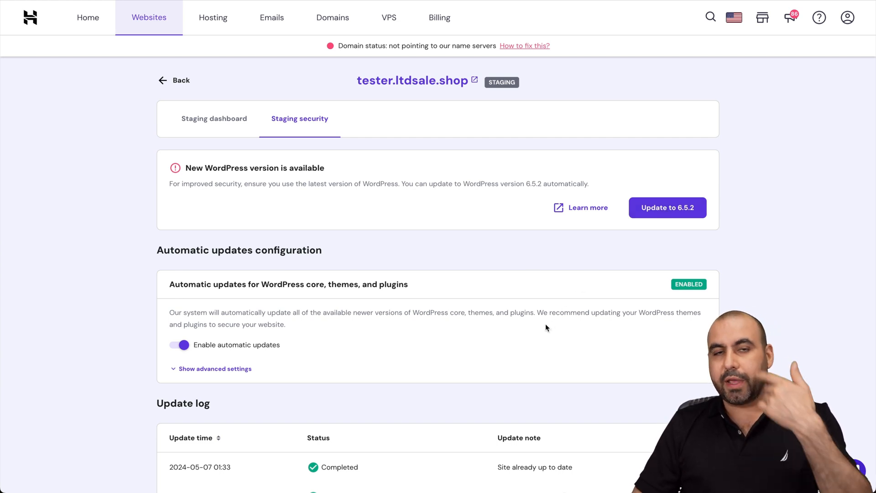
scroll("down", 3)
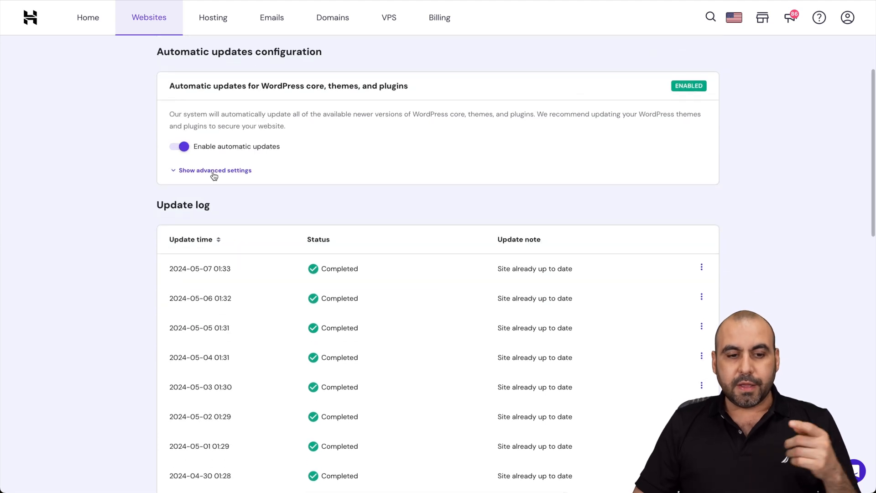
scroll("down", 3)
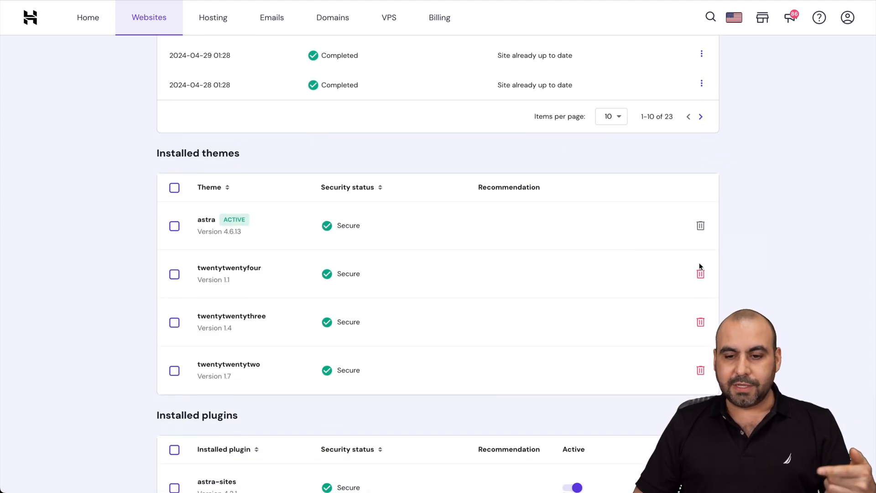
scroll("down", 3)
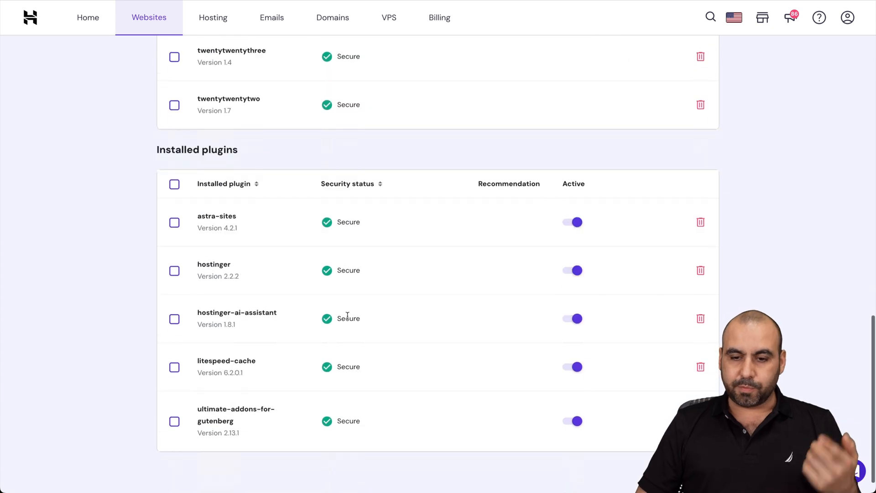
scroll("down", 3)
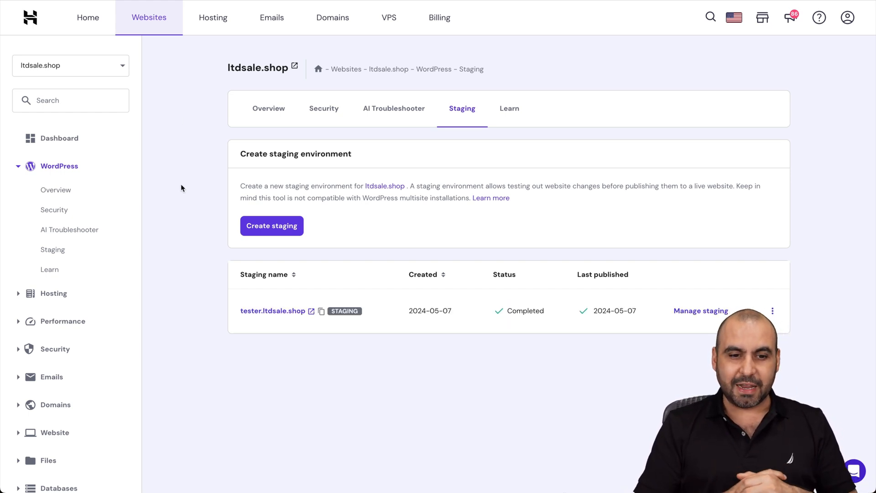
mouse_move(53, 249)
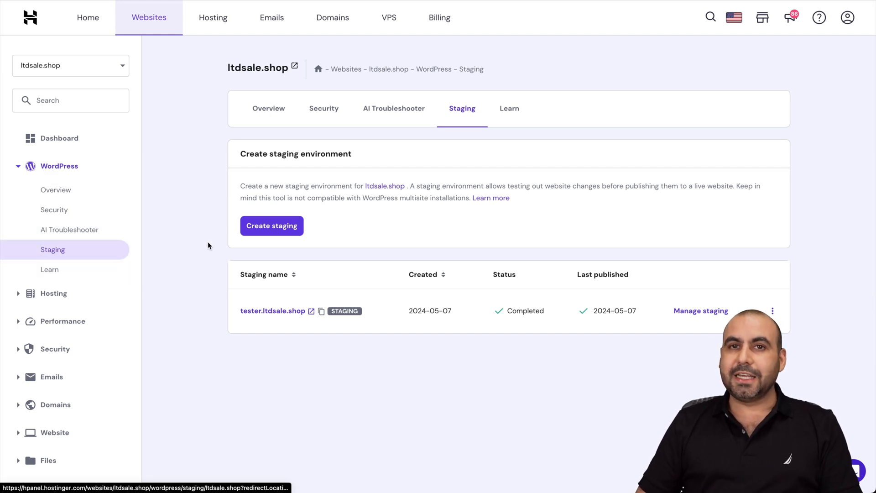